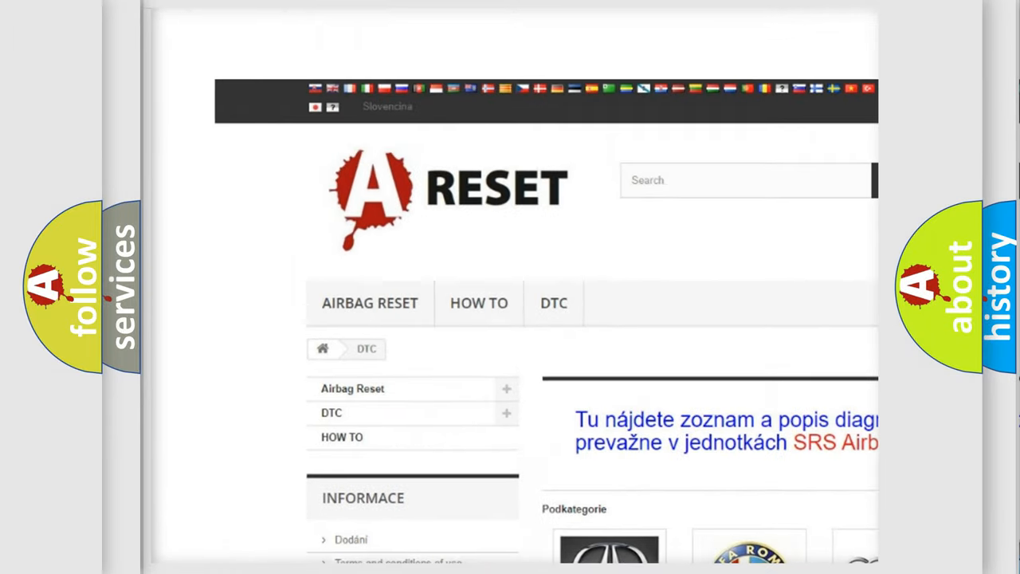
# Open the NISSAN DTC tile and scroll through its airbag fault-code subcategories.
pyautogui.scroll(-3)
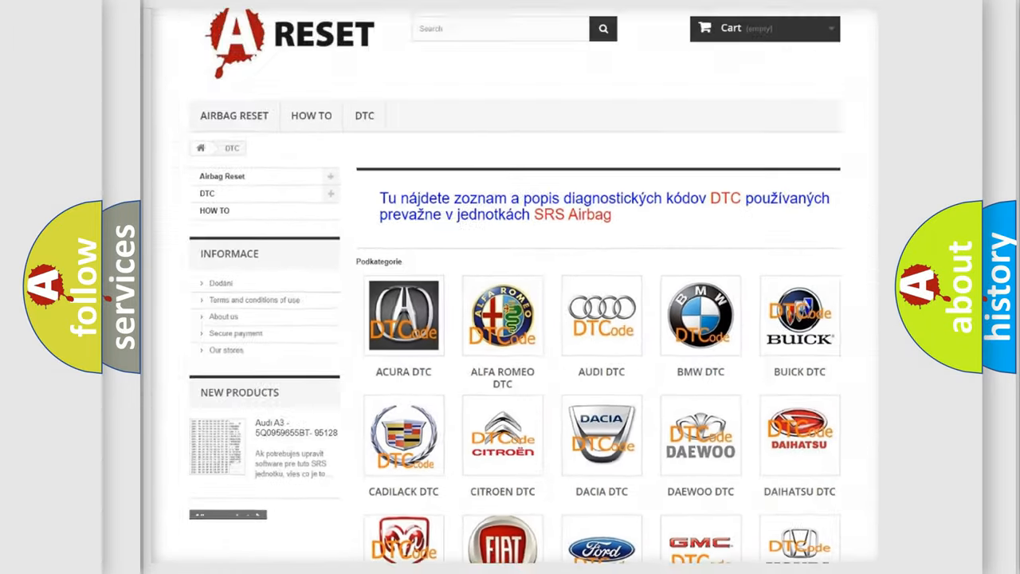
pyautogui.scroll(-3)
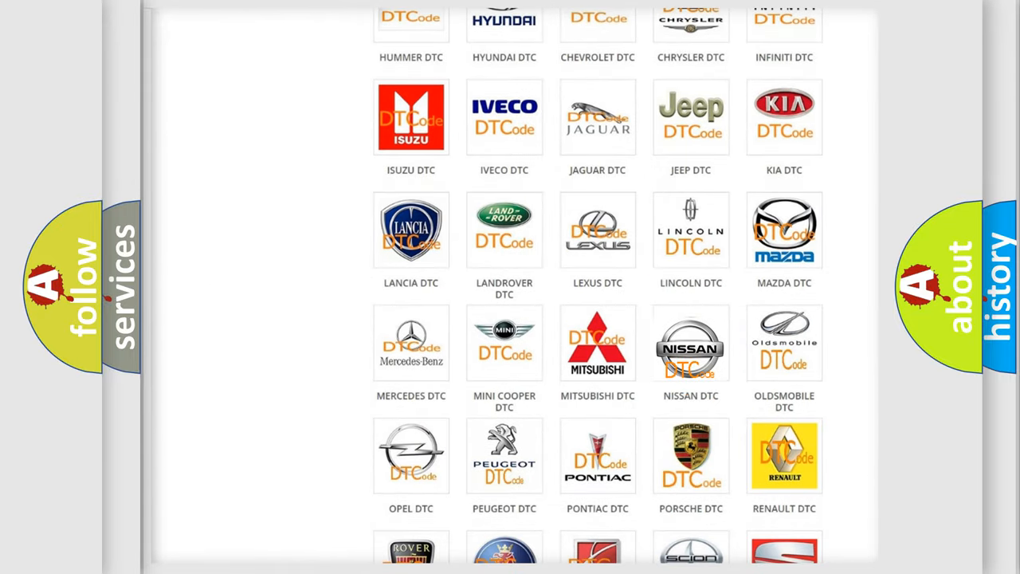
pyautogui.click(691, 342)
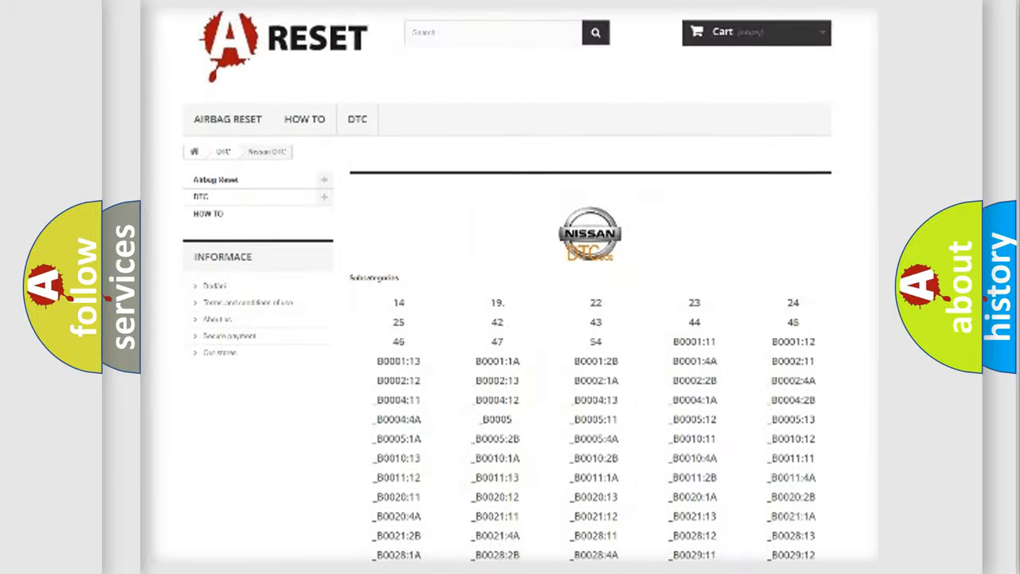
pyautogui.scroll(-3)
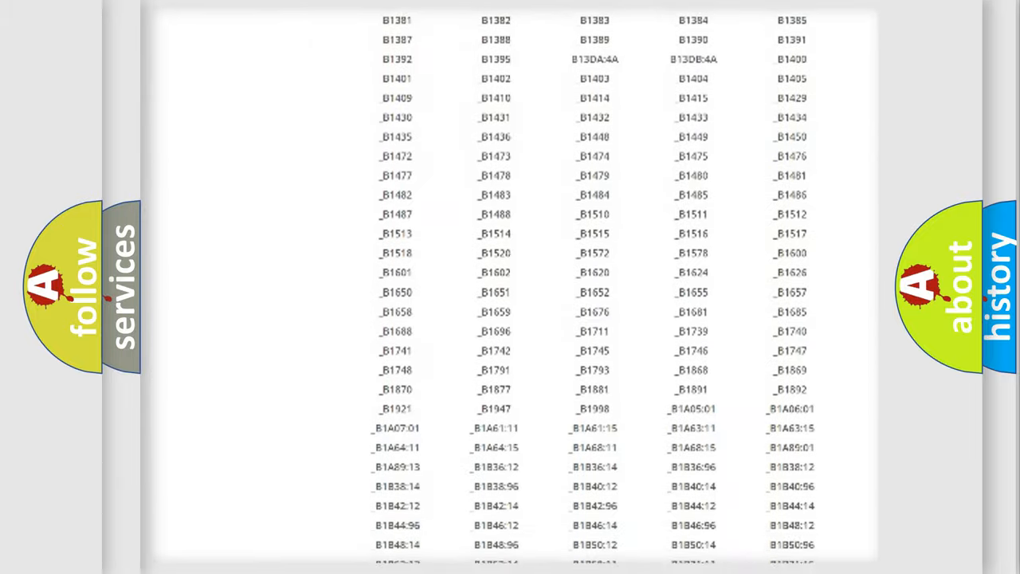
pyautogui.scroll(3)
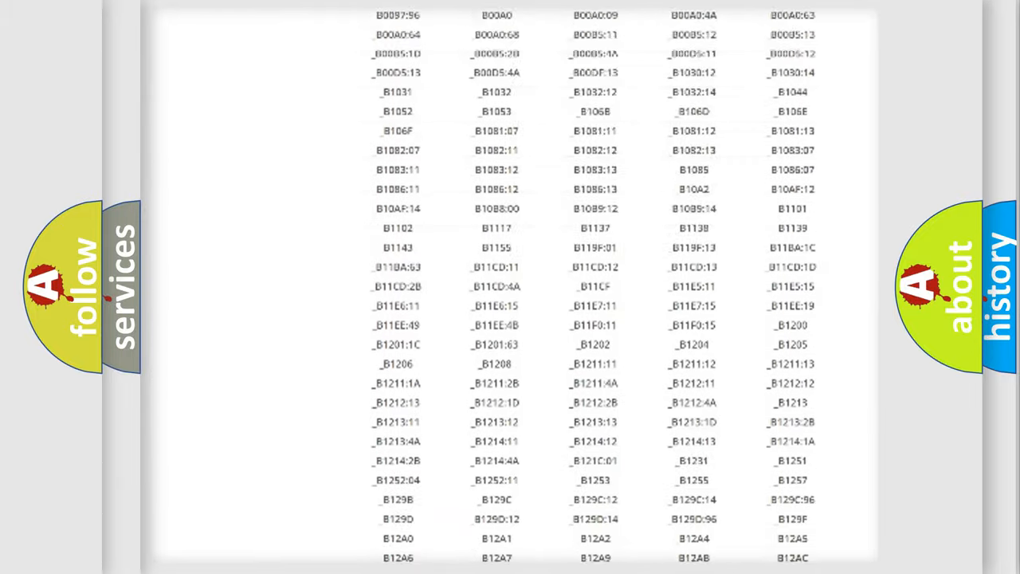
pyautogui.scroll(3)
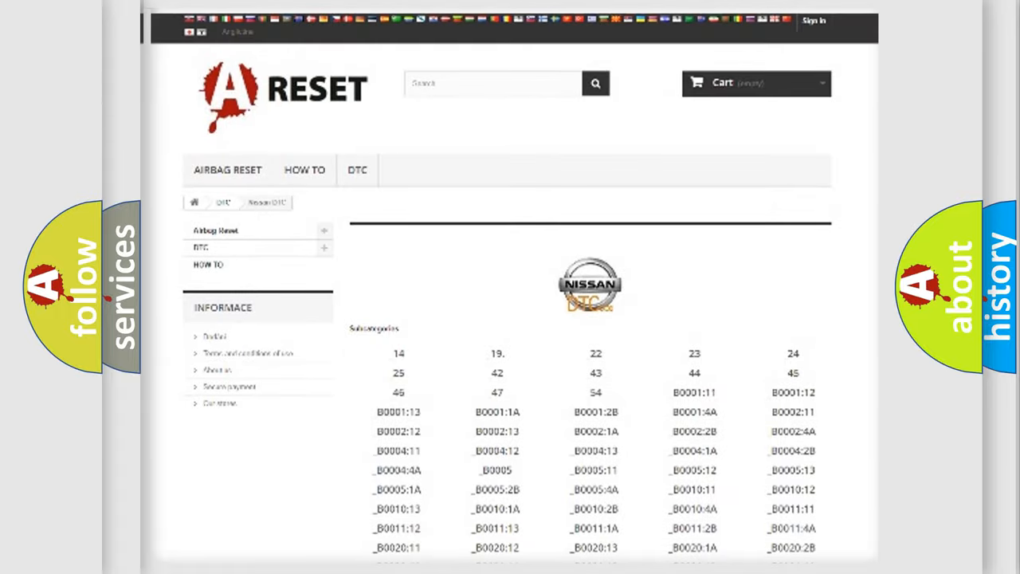